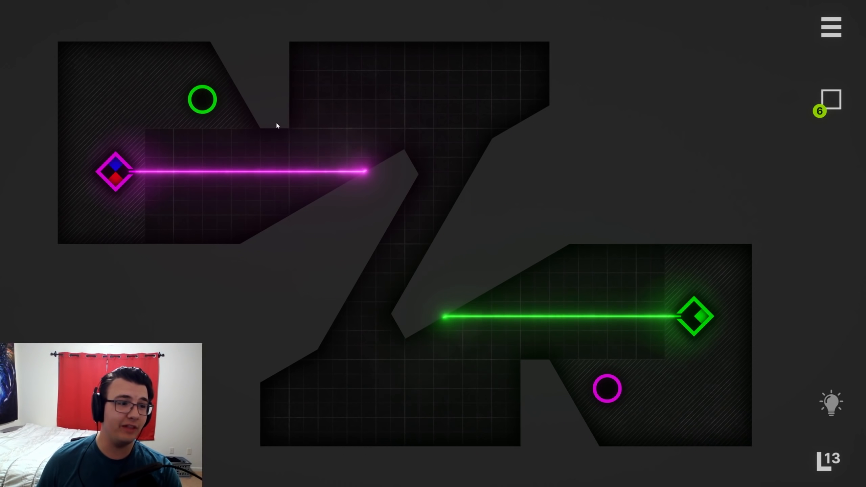
pyautogui.moveTo(584, 133)
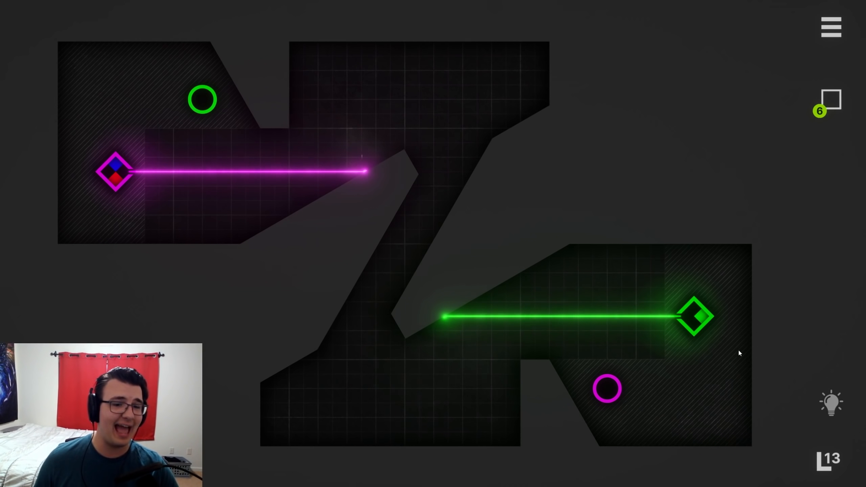
# Step: Place the first of the four mirrors from the inventory into the level
pyautogui.click(549, 318)
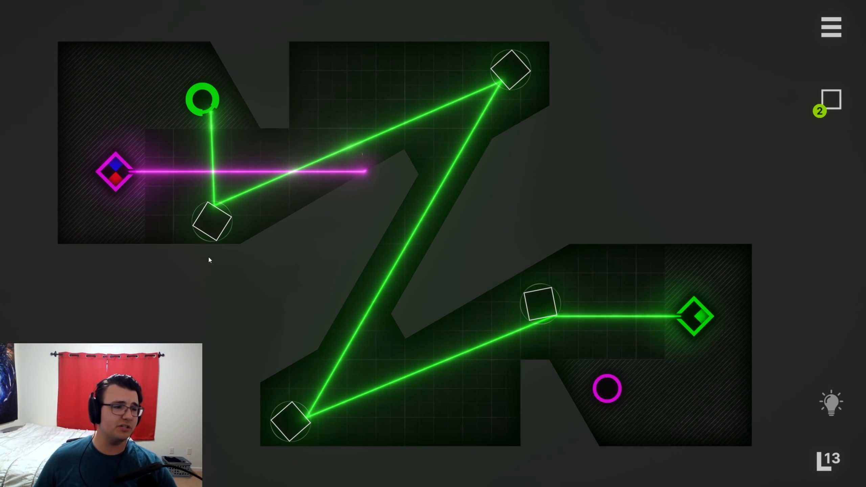
pyautogui.click(211, 218)
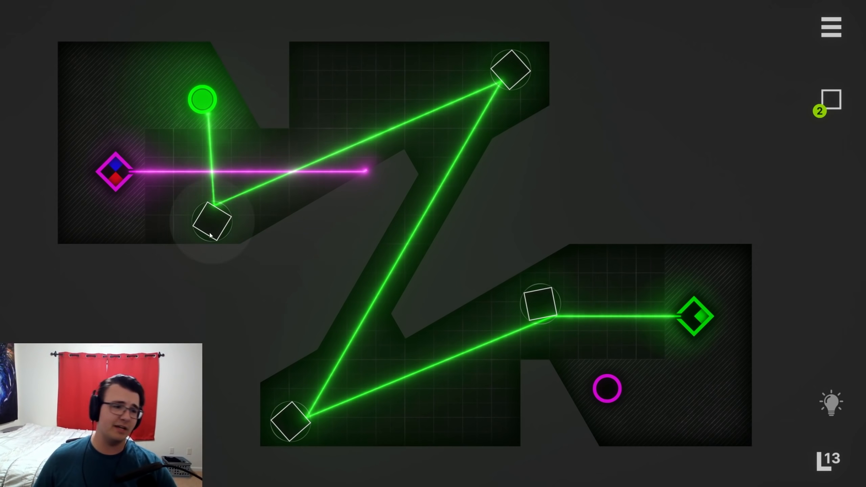
pyautogui.moveTo(213, 221); pyautogui.dragTo(281, 176)
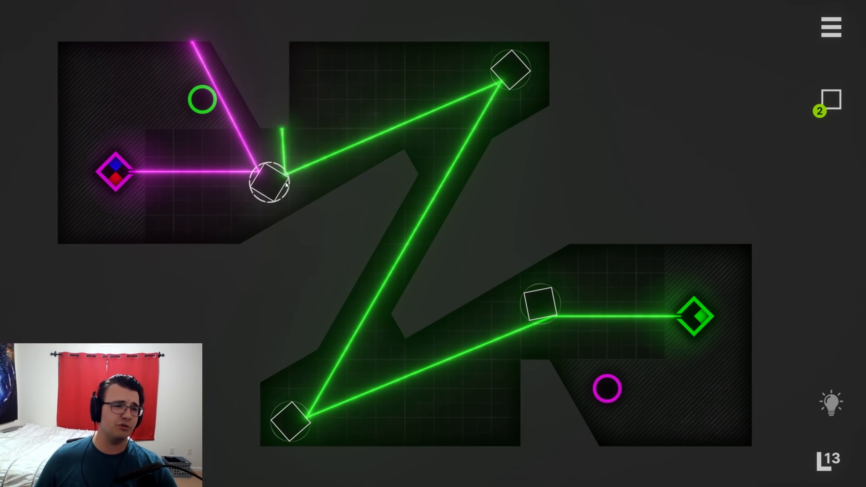
pyautogui.moveTo(271, 182); pyautogui.dragTo(205, 220)
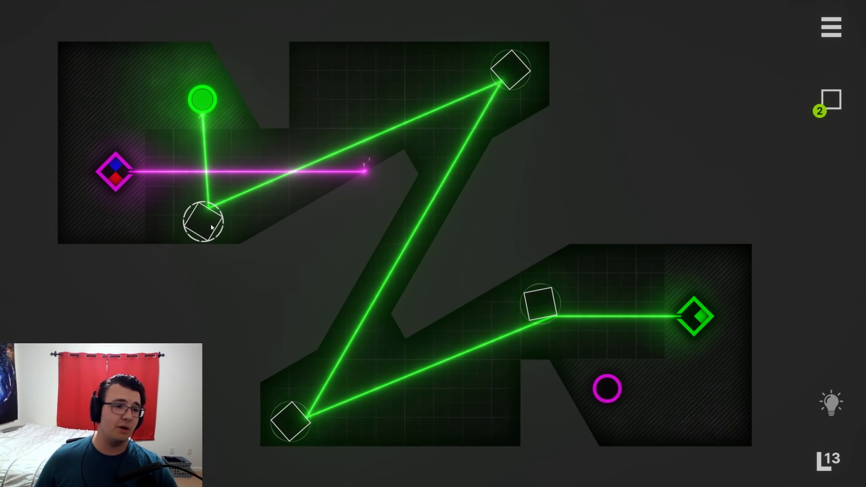
pyautogui.moveTo(204, 221); pyautogui.dragTo(317, 174)
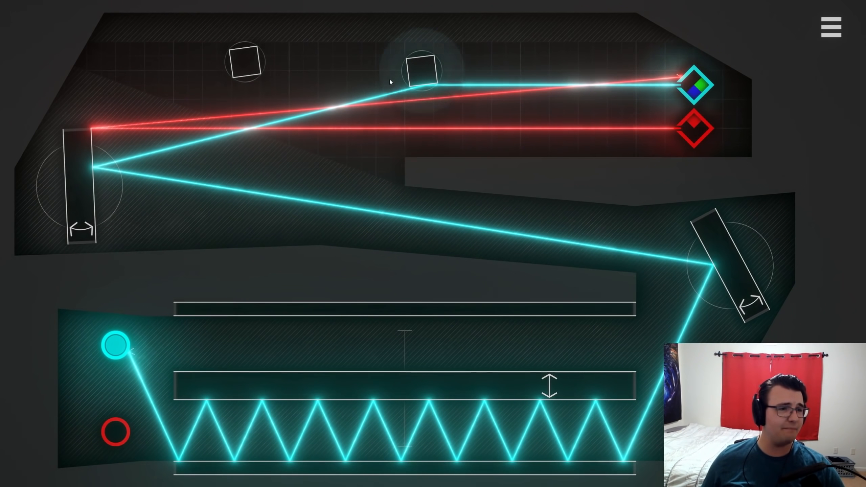
# Step: Reposition the mirror bouncing the cyan beam toward the cyan receiver
pyautogui.moveTo(241, 61); pyautogui.dragTo(436, 113)
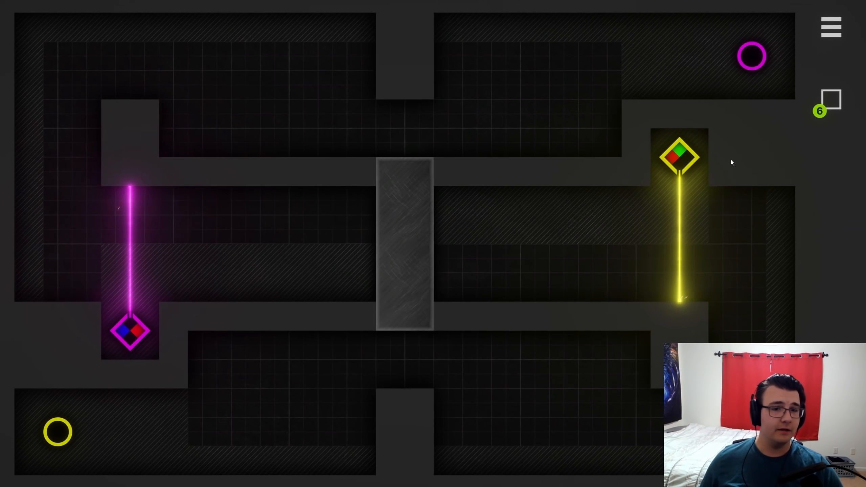
pyautogui.moveTo(791, 233)
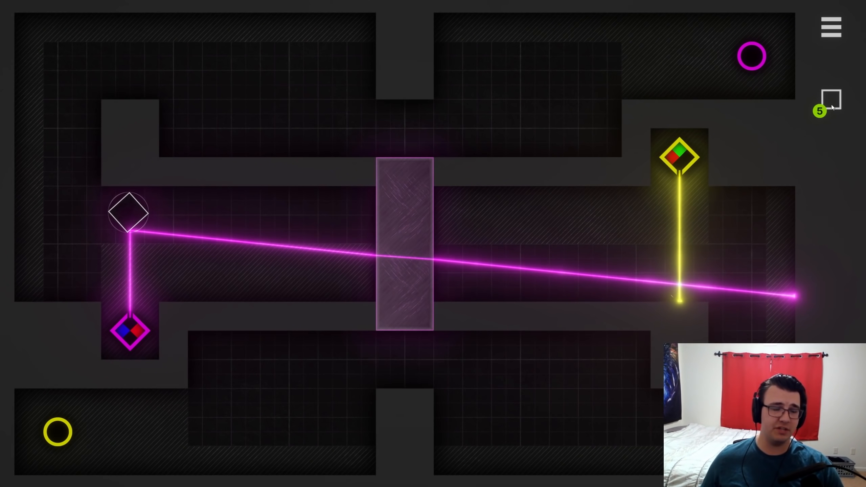
# Step: Place another mirror for the magenta beam, then continue to the next level
pyautogui.click(746, 276)
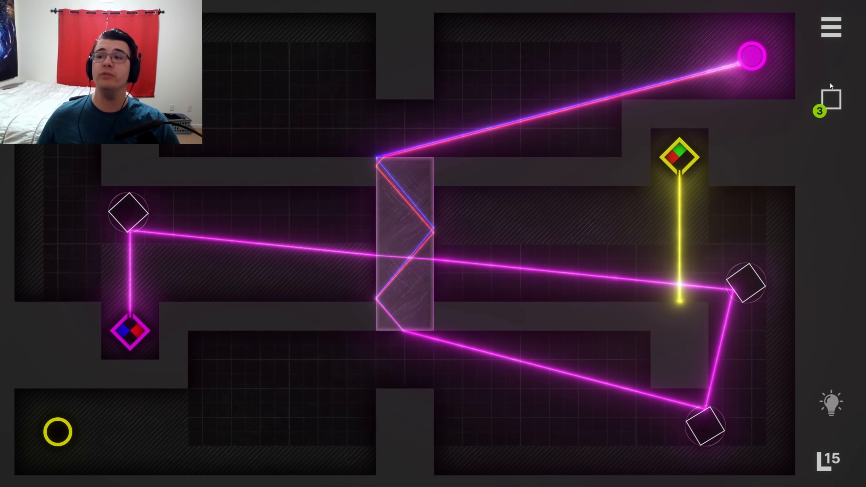
pyautogui.moveTo(780, 149)
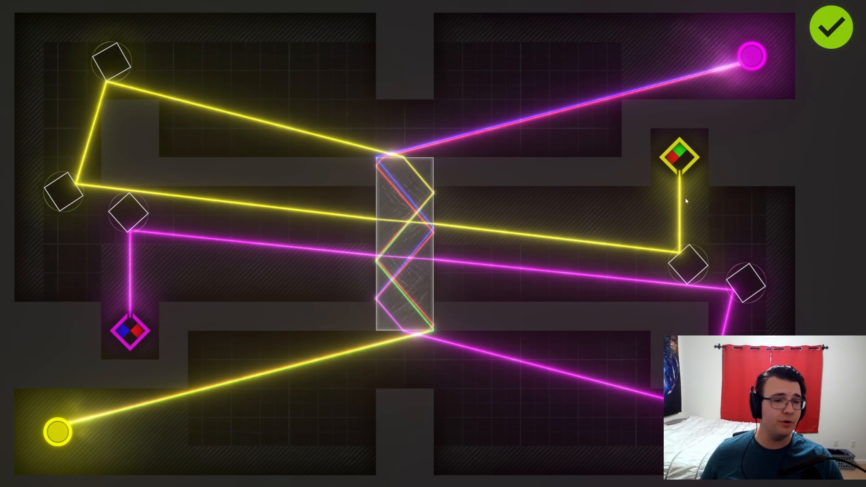
pyautogui.click(831, 26)
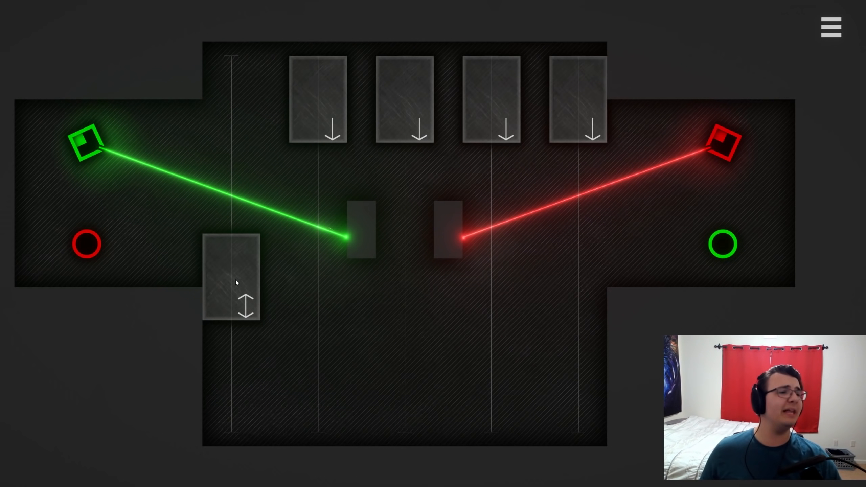
pyautogui.moveTo(611, 255)
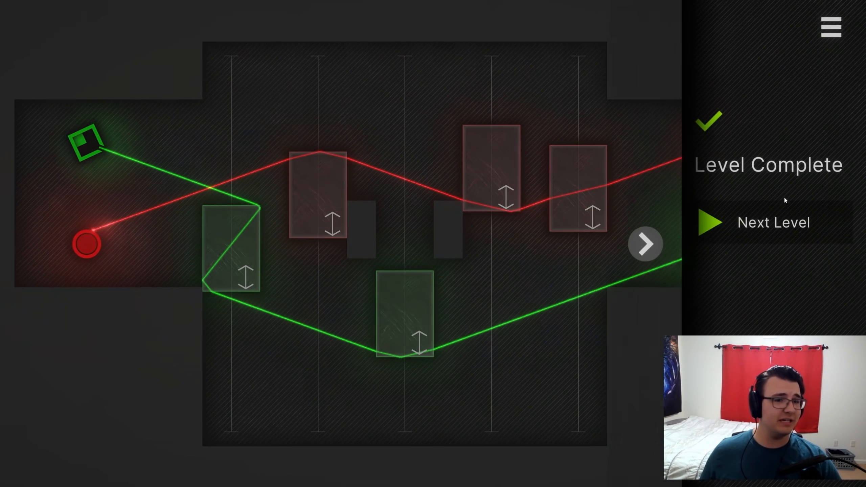
# Step: Advance from the completed green-and-red level to the red-and-blue level
pyautogui.click(773, 222)
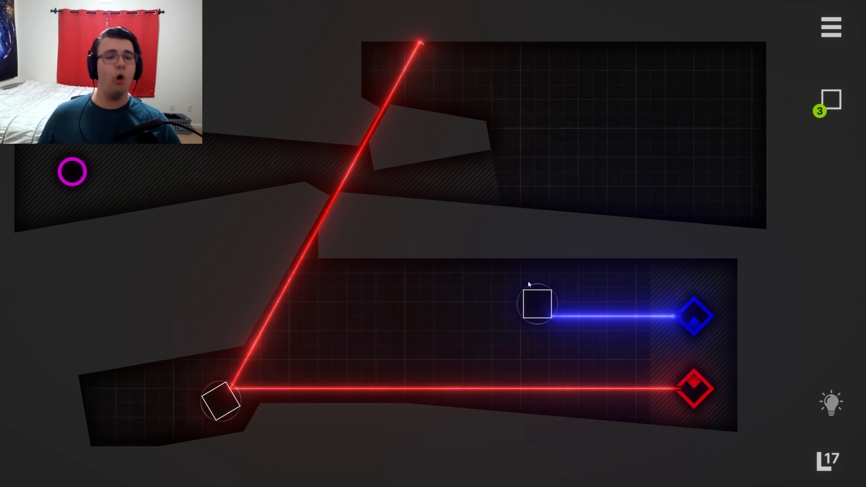
pyautogui.moveTo(88, 171)
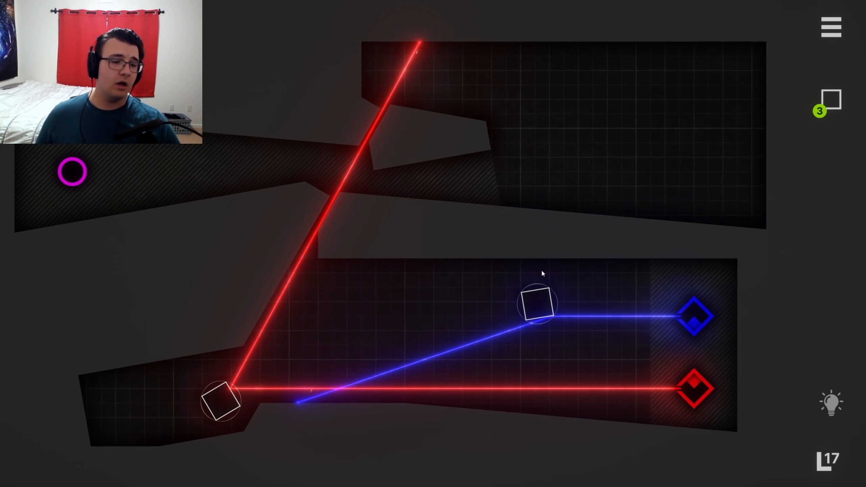
# Step: Shift mirrors along the blue beam and lower left, trying different beam routes
pyautogui.moveTo(536, 303); pyautogui.dragTo(394, 299)
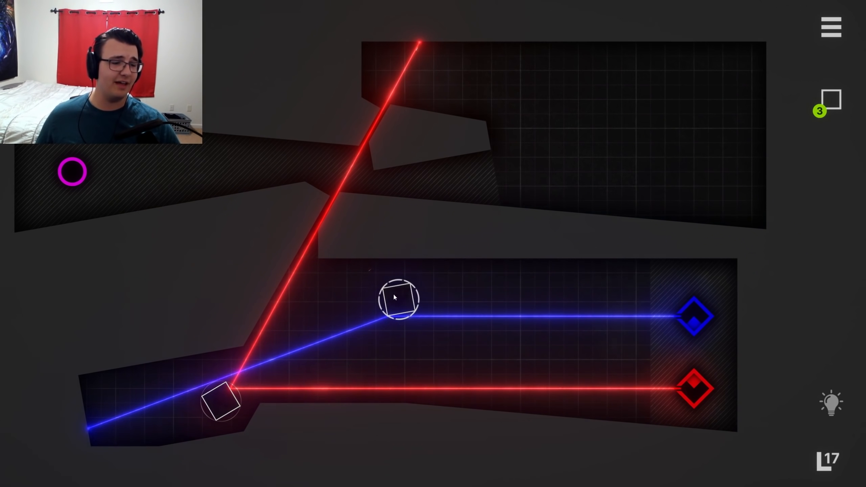
pyautogui.moveTo(394, 298); pyautogui.dragTo(596, 302)
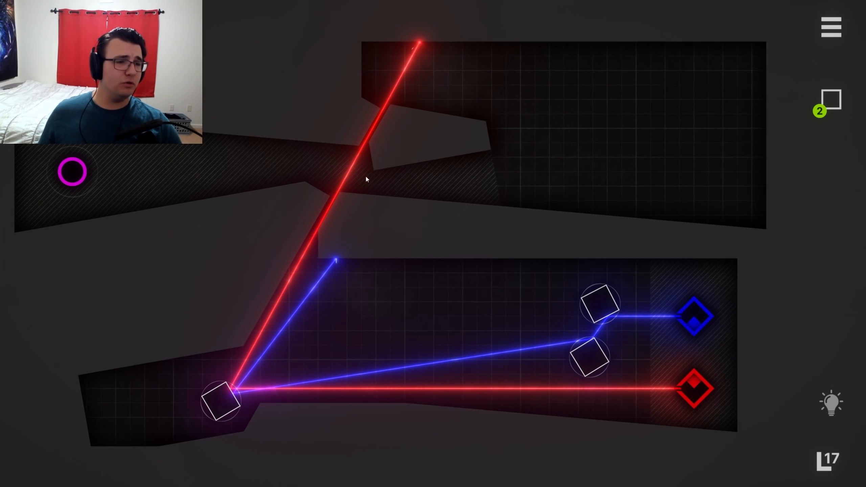
pyautogui.moveTo(307, 256)
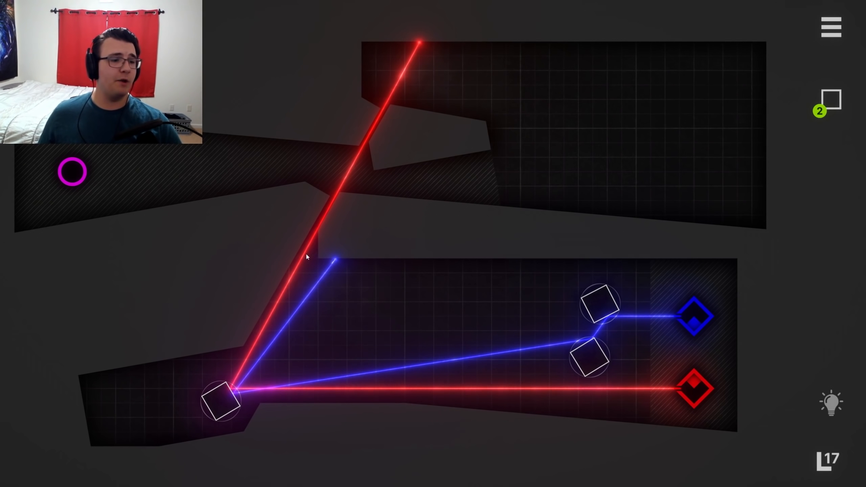
pyautogui.moveTo(482, 384)
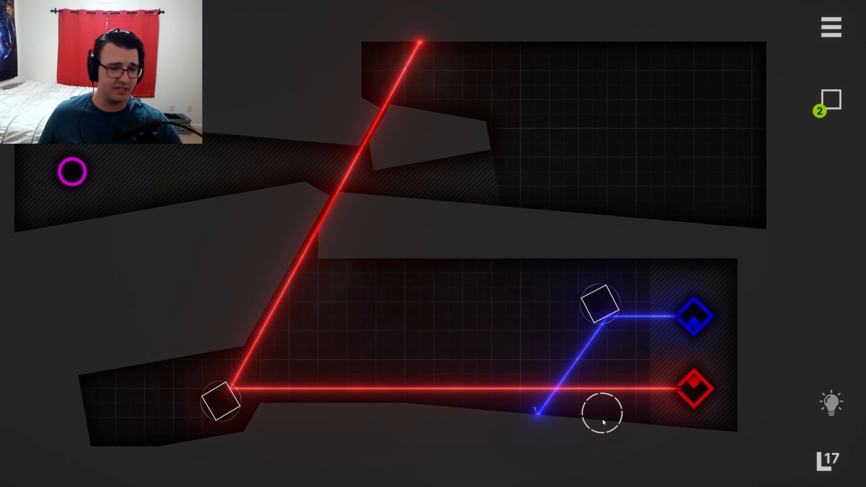
pyautogui.moveTo(602, 411); pyautogui.dragTo(582, 376)
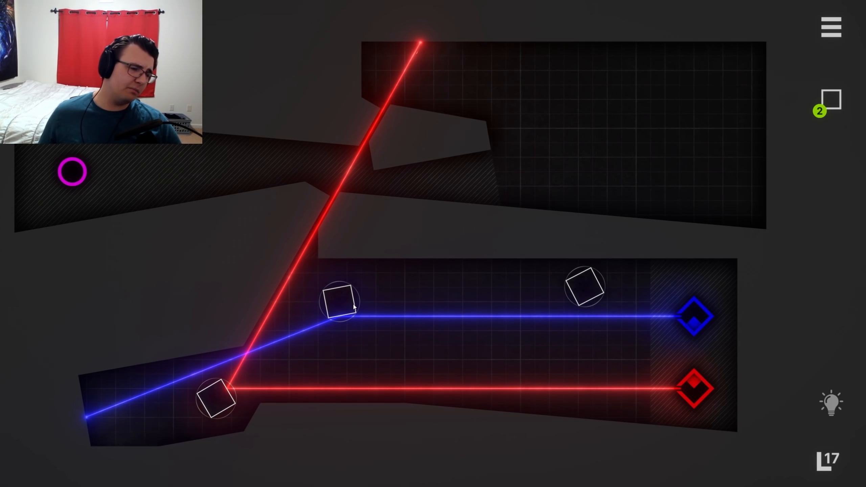
pyautogui.moveTo(339, 301); pyautogui.dragTo(403, 301)
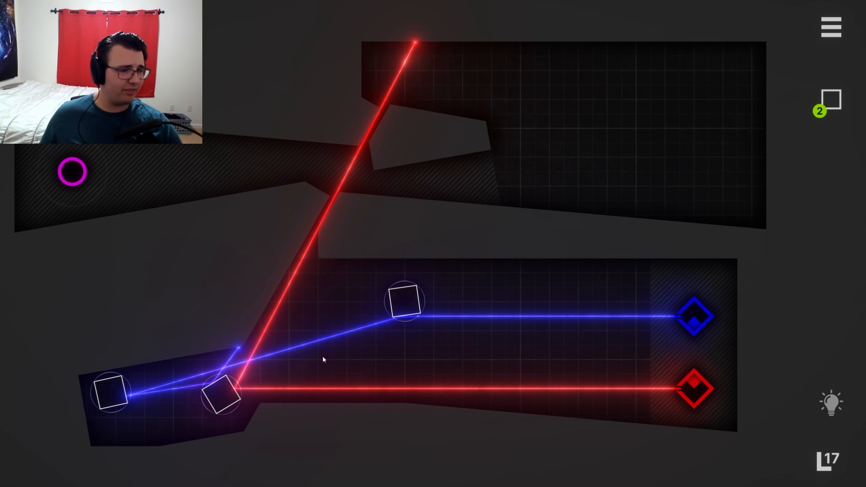
pyautogui.moveTo(403, 301); pyautogui.dragTo(627, 306)
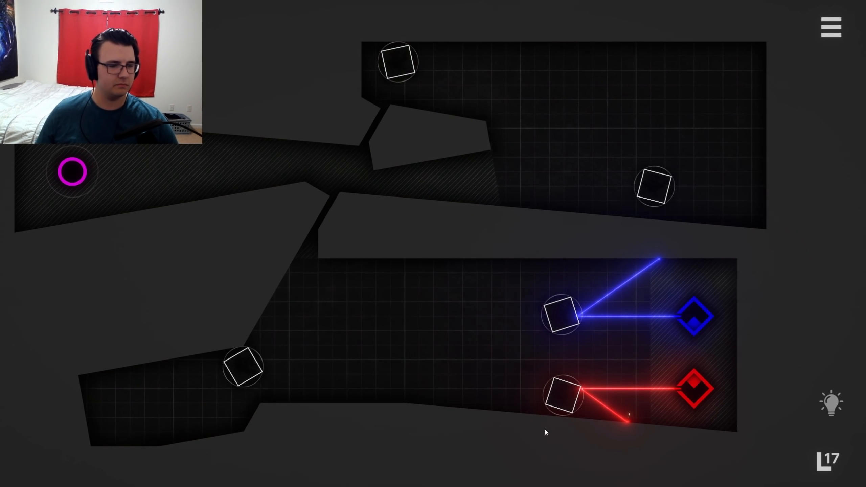
# Step: Bend the red beam upward and merge red and blue beams at lower left
pyautogui.moveTo(561, 397); pyautogui.dragTo(287, 317)
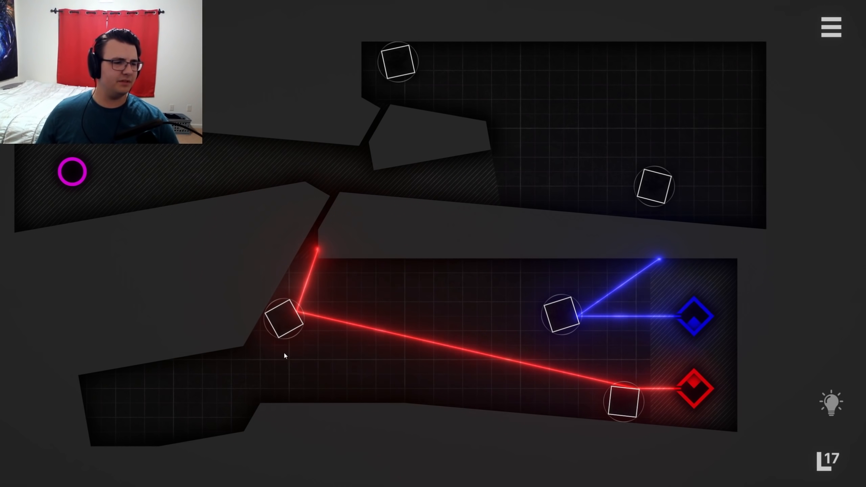
pyautogui.moveTo(284, 317); pyautogui.dragTo(282, 331)
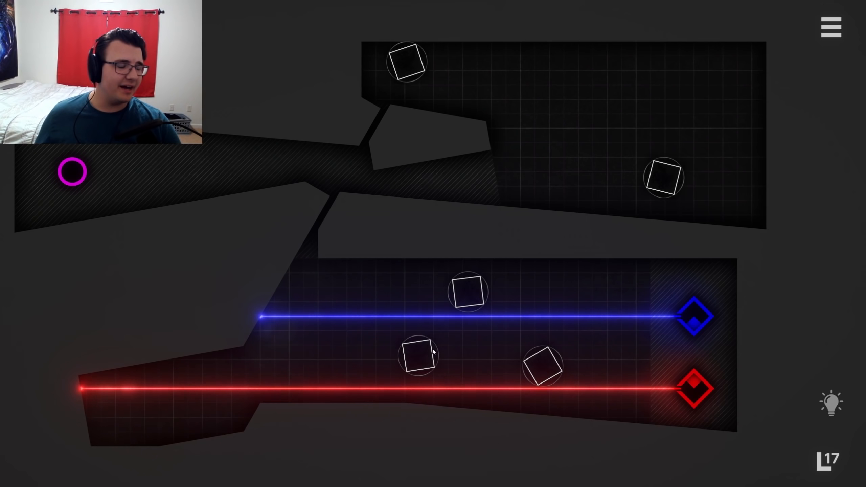
pyautogui.moveTo(420, 357); pyautogui.dragTo(210, 395)
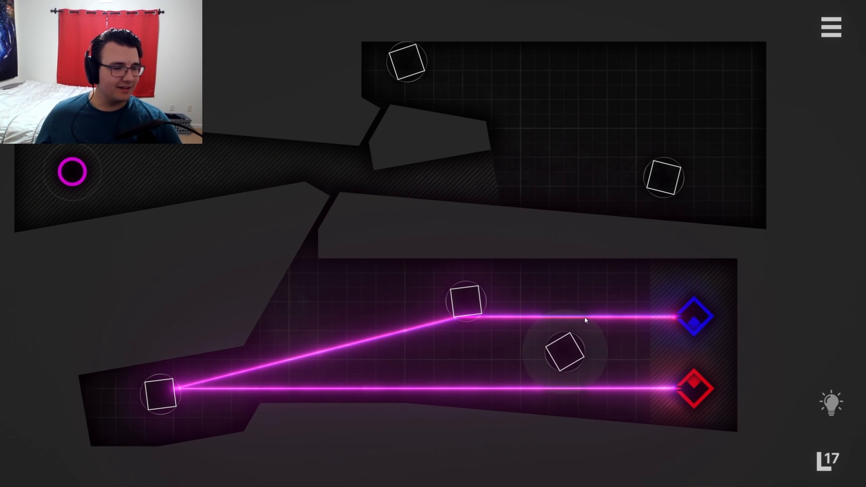
# Step: Send the magenta beam into its ring, advance, and move the prism into the green beam
pyautogui.moveTo(563, 350); pyautogui.dragTo(530, 348)
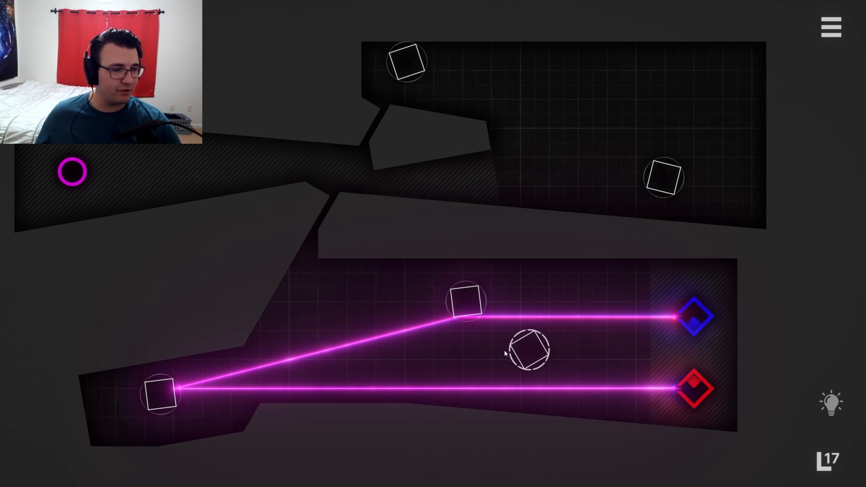
pyautogui.moveTo(527, 348); pyautogui.dragTo(207, 412)
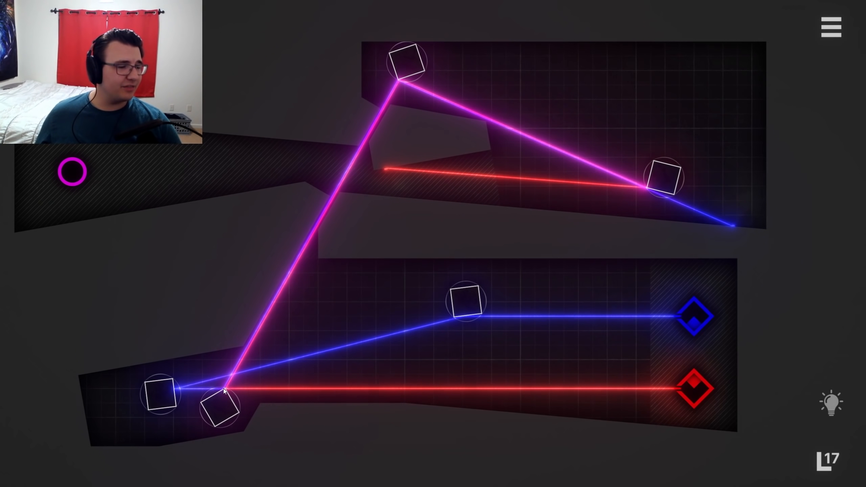
pyautogui.moveTo(502, 252)
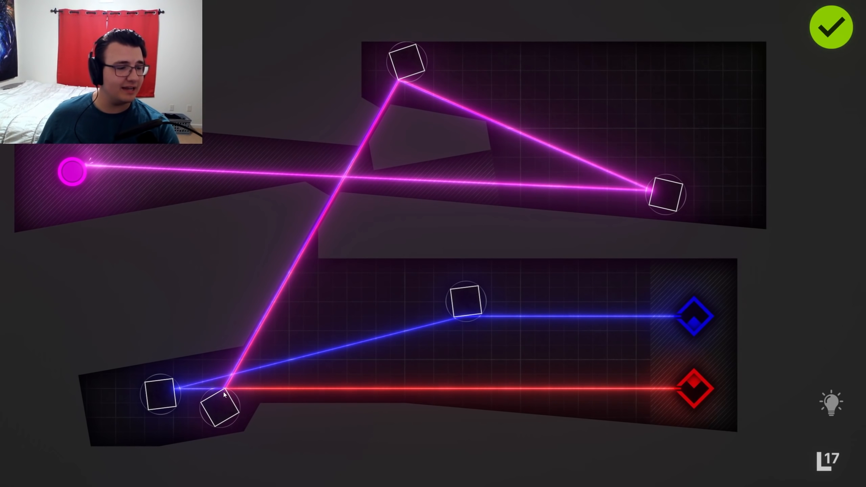
pyautogui.moveTo(286, 323)
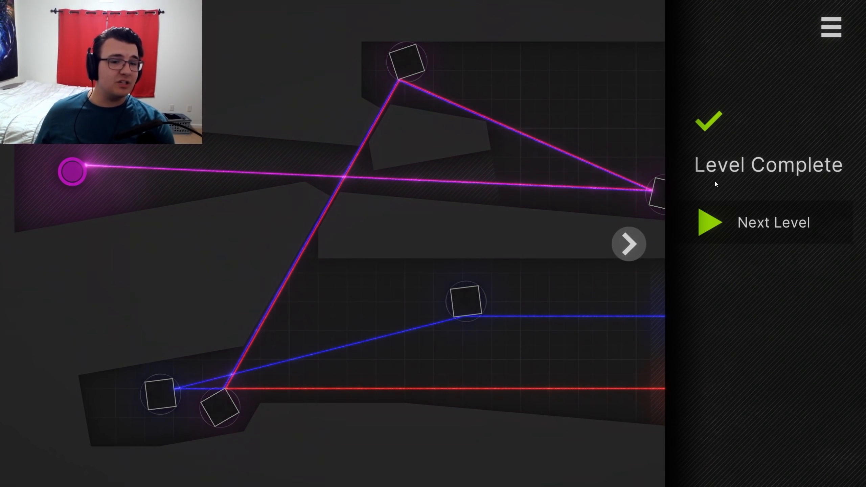
pyautogui.click(773, 221)
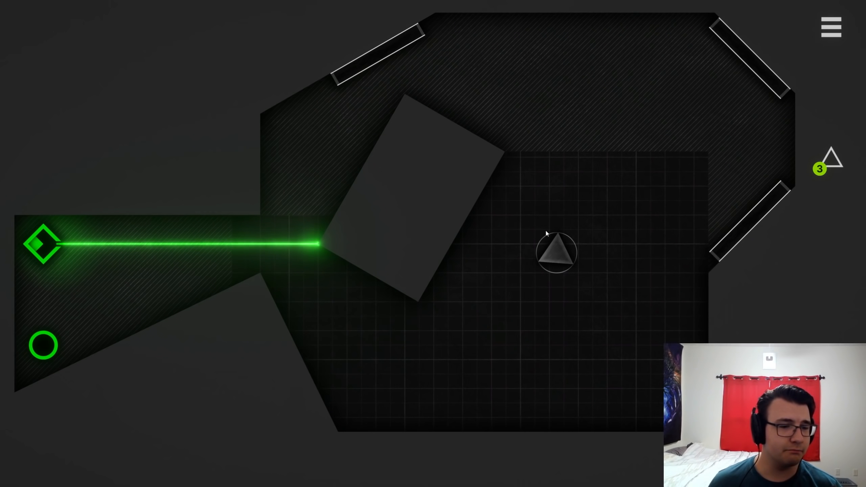
pyautogui.moveTo(557, 253); pyautogui.dragTo(283, 245)
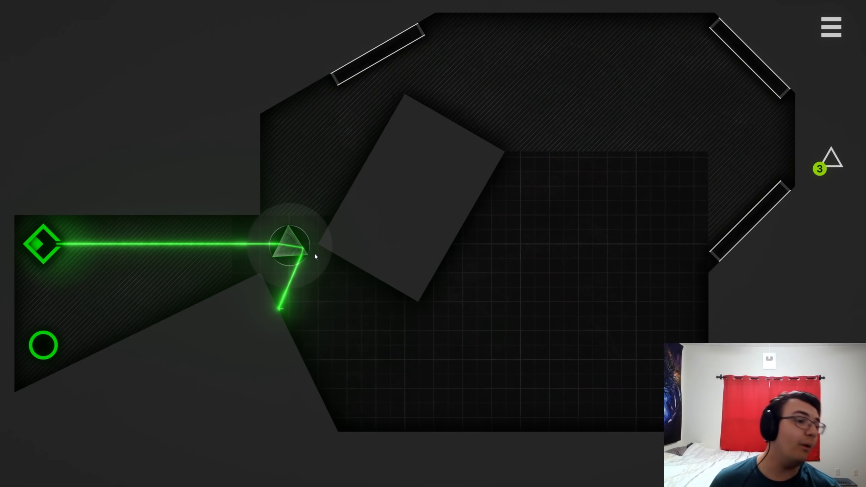
# Step: Reseat the first prism back into the green beam
pyautogui.moveTo(290, 245); pyautogui.dragTo(342, 328)
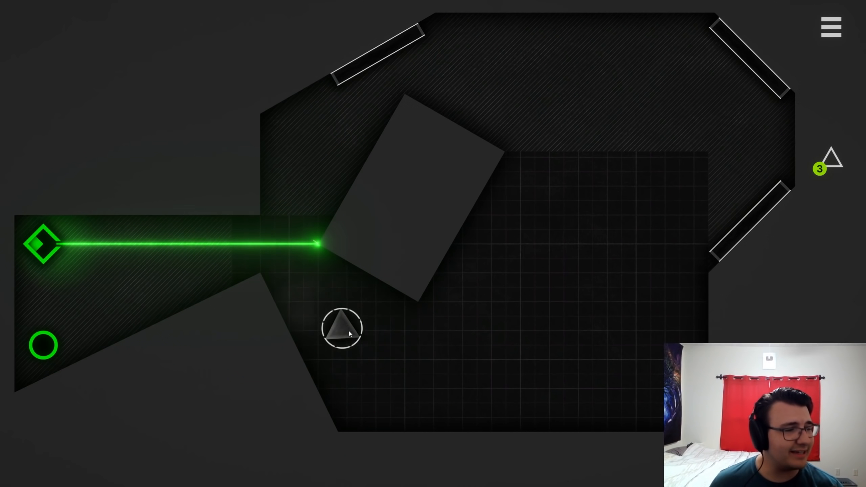
pyautogui.moveTo(342, 328); pyautogui.dragTo(285, 240)
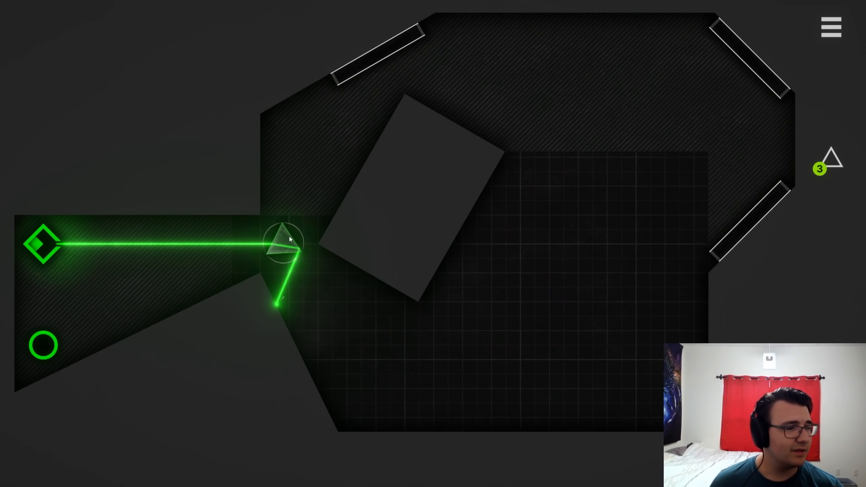
pyautogui.click(284, 246)
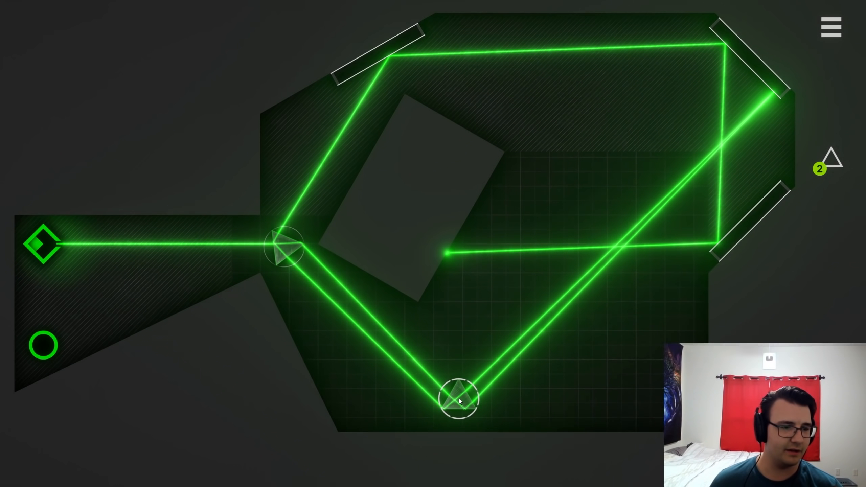
# Step: Adjust the lower prism and add a third prism so the beam bends upward
pyautogui.moveTo(458, 398); pyautogui.dragTo(674, 290)
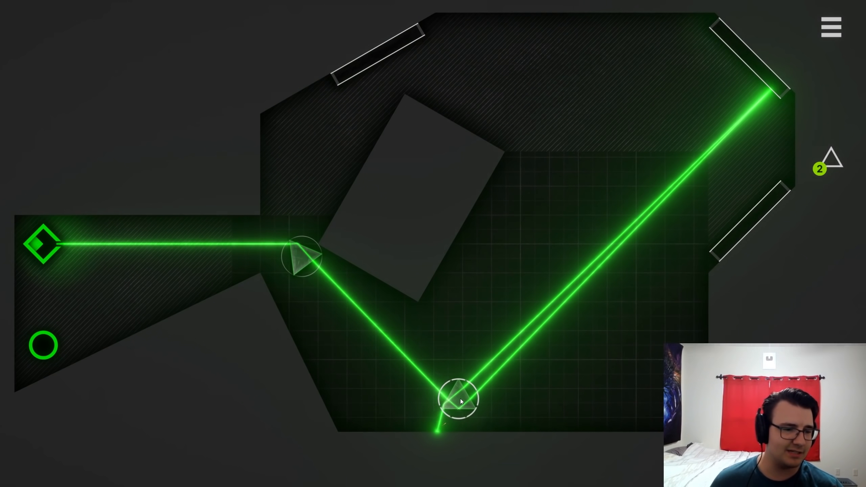
pyautogui.moveTo(461, 401); pyautogui.dragTo(450, 384)
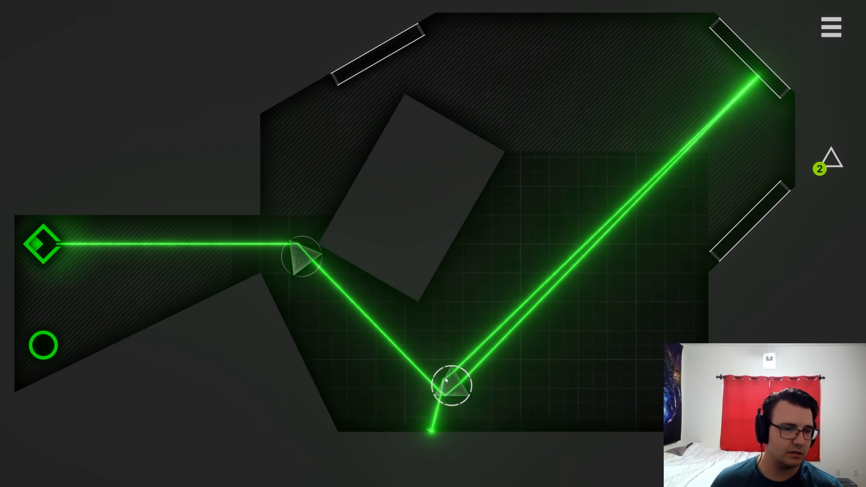
pyautogui.moveTo(450, 386); pyautogui.dragTo(386, 331)
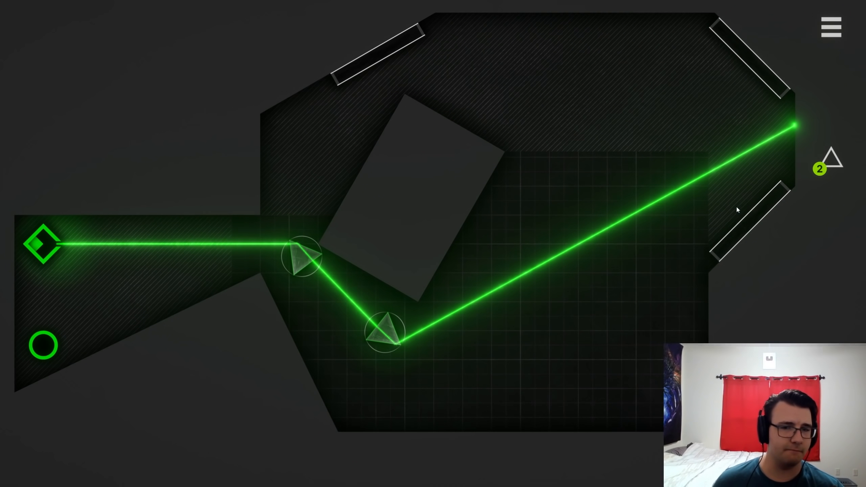
pyautogui.click(652, 199)
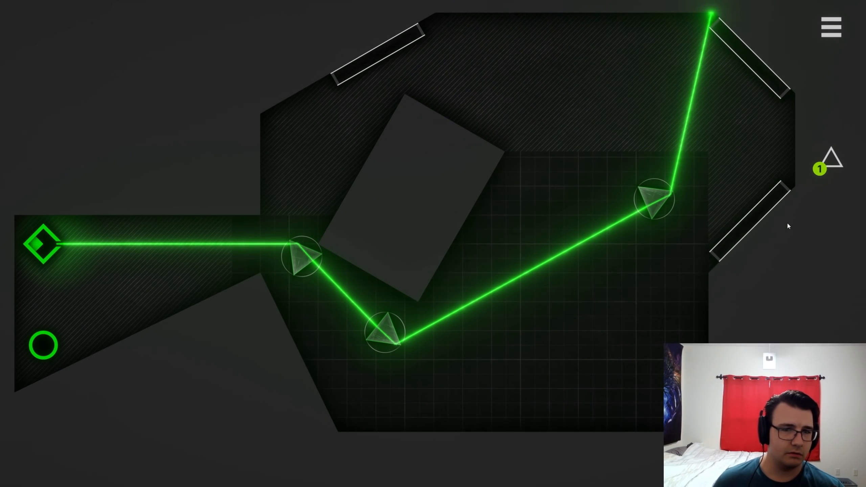
pyautogui.moveTo(654, 199); pyautogui.dragTo(687, 190)
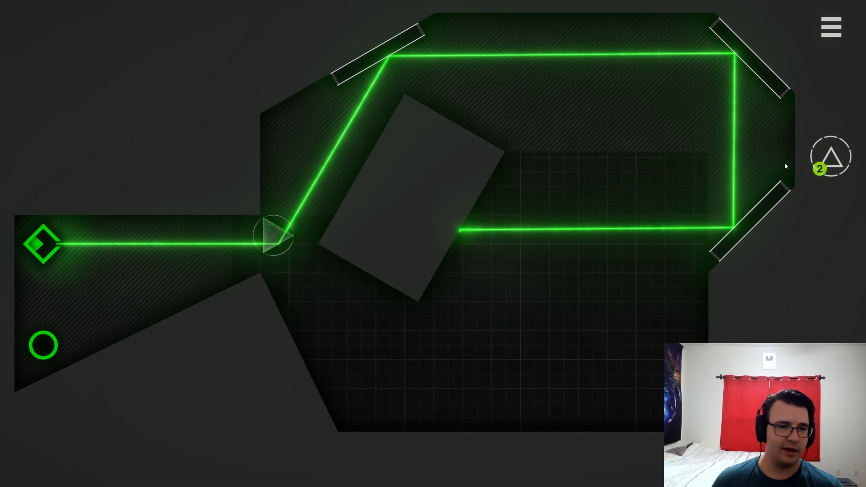
# Step: Put a prism in the returning beam and nudge the bottom prism to aim downward
pyautogui.moveTo(830, 156); pyautogui.dragTo(673, 226)
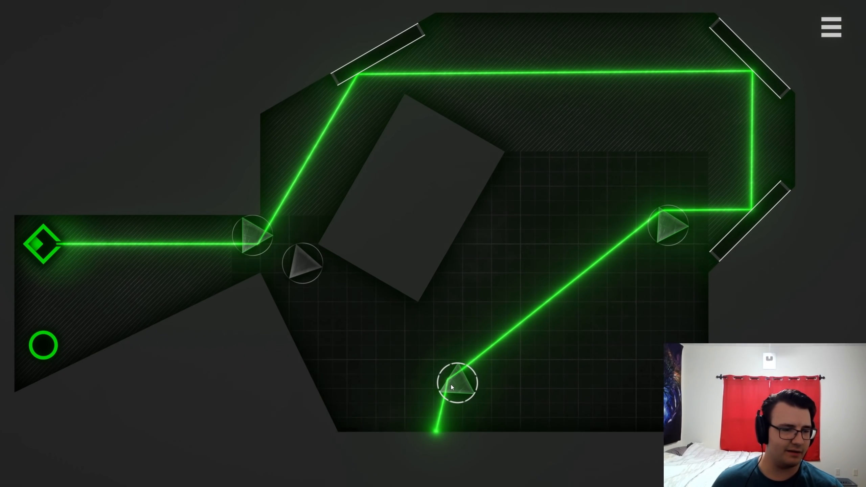
pyautogui.moveTo(458, 382); pyautogui.dragTo(444, 373)
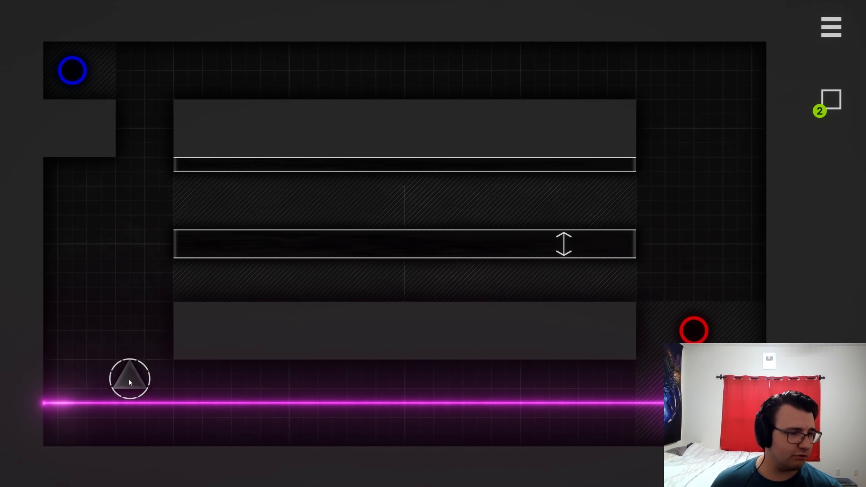
# Step: Pick up the spare prism lying beside the magenta beam on level 19
pyautogui.click(130, 378)
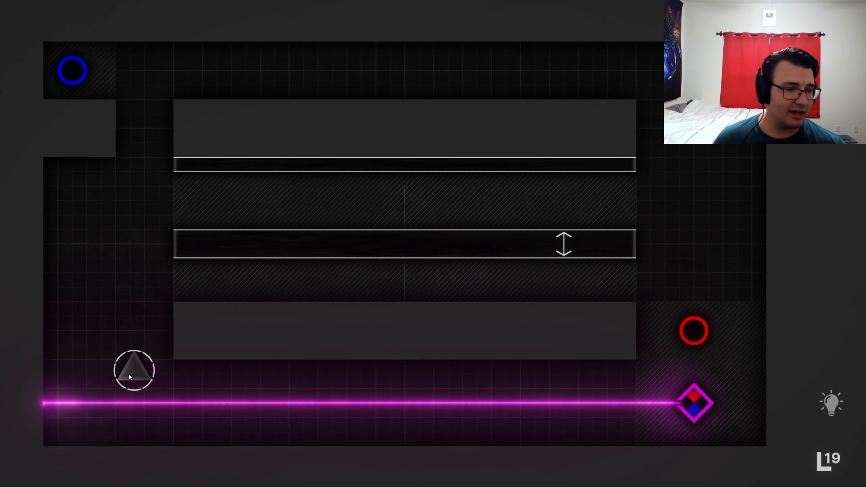
# Step: Place a square mirror at the bottom-left edge and rotate the prism toward the red receiver
pyautogui.moveTo(134, 370); pyautogui.dragTo(102, 398)
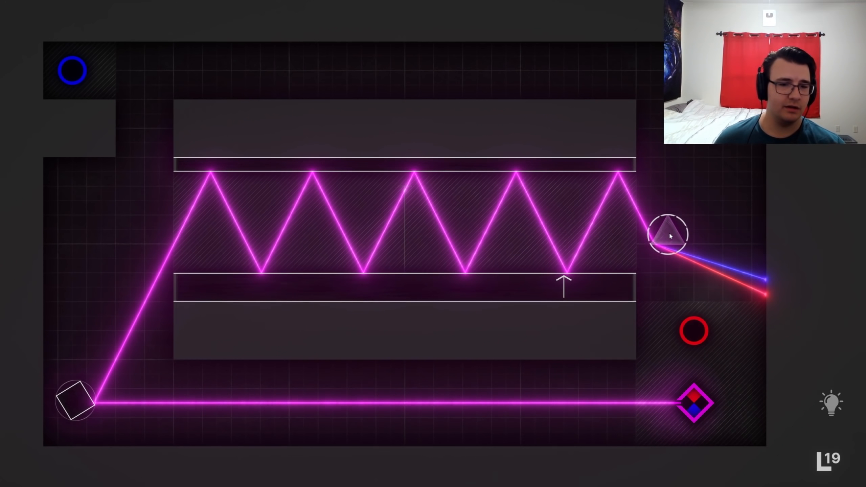
pyautogui.click(665, 234)
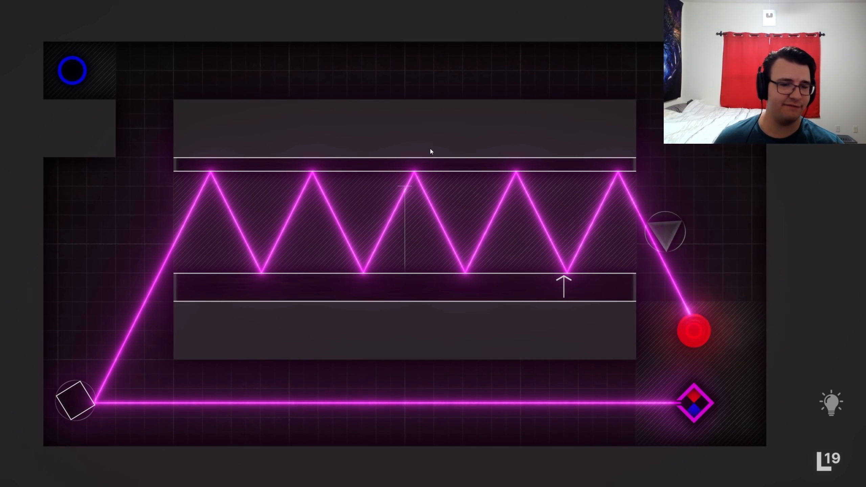
# Step: Move the prism to the lower-left corner and add a mirror to catch the blue beam
pyautogui.moveTo(665, 230); pyautogui.dragTo(154, 268)
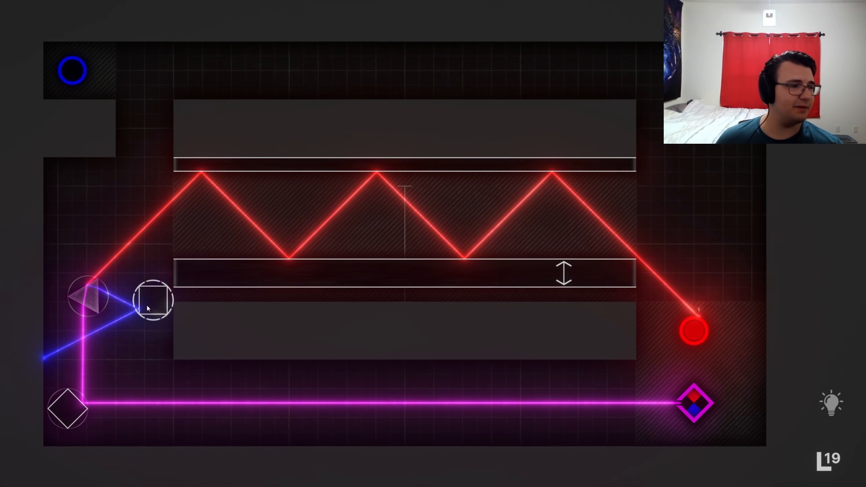
pyautogui.moveTo(153, 300); pyautogui.dragTo(136, 324)
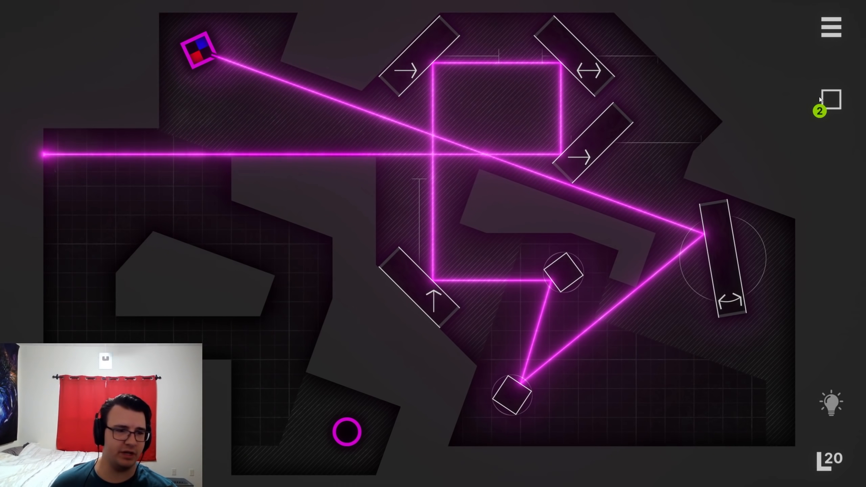
# Step: Pick up a square mirror from the inventory for the left side
pyautogui.click(121, 149)
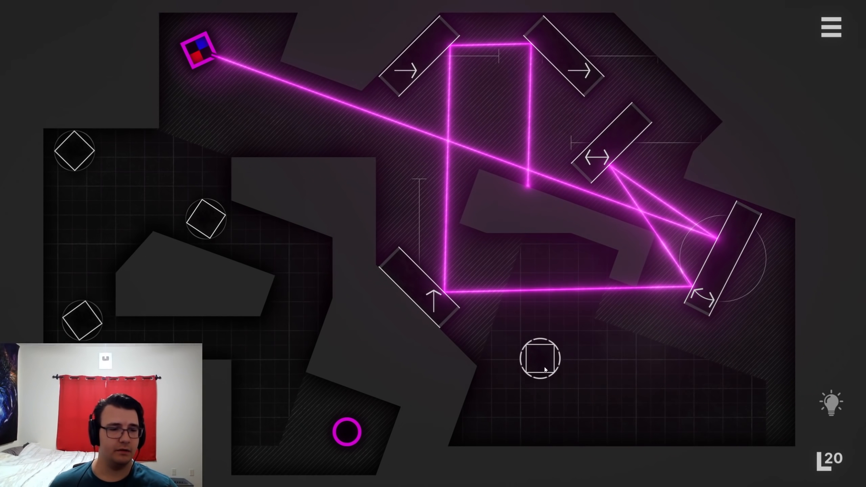
# Step: Drag the last square mirror to reflect the magenta beam into its receiver
pyautogui.moveTo(541, 358); pyautogui.dragTo(574, 373)
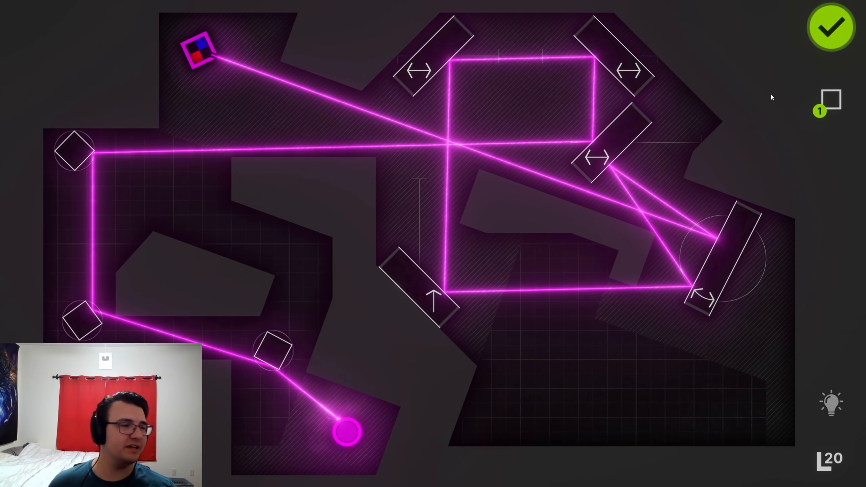
pyautogui.moveTo(273, 415)
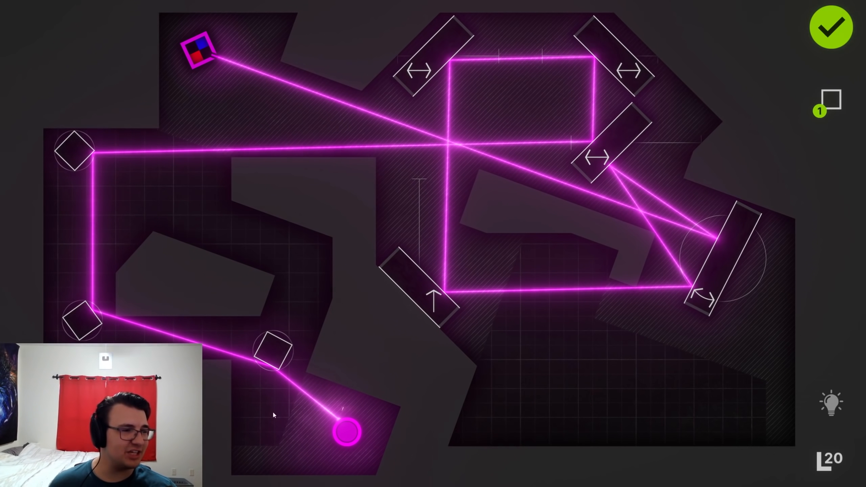